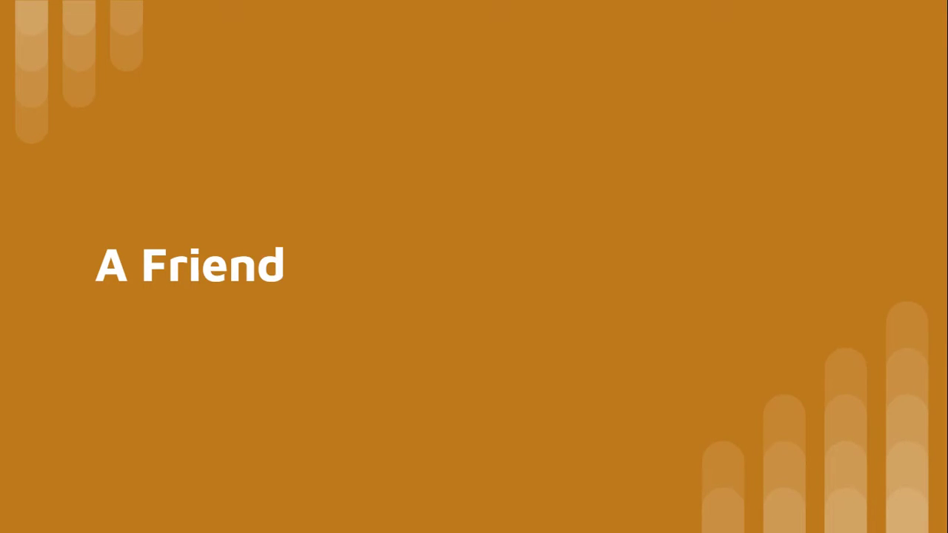
text(ly Edit)
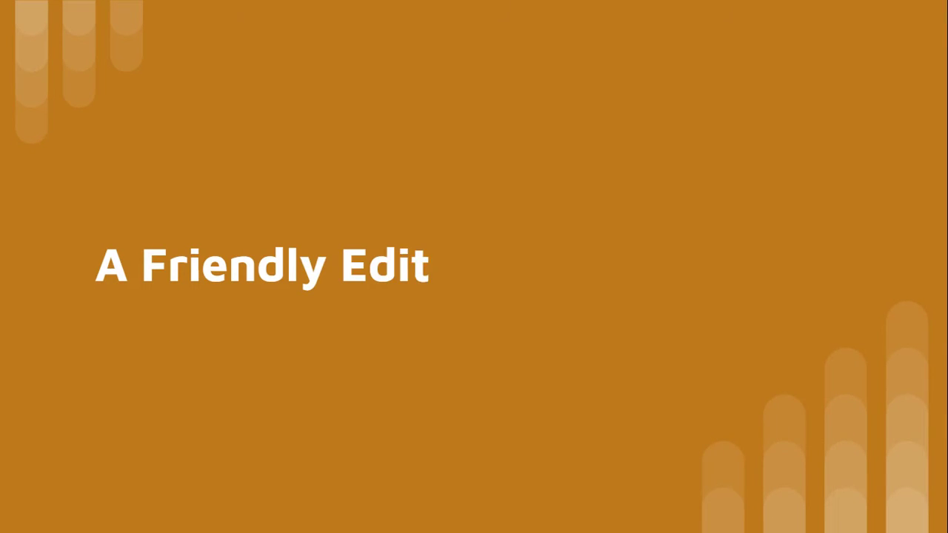